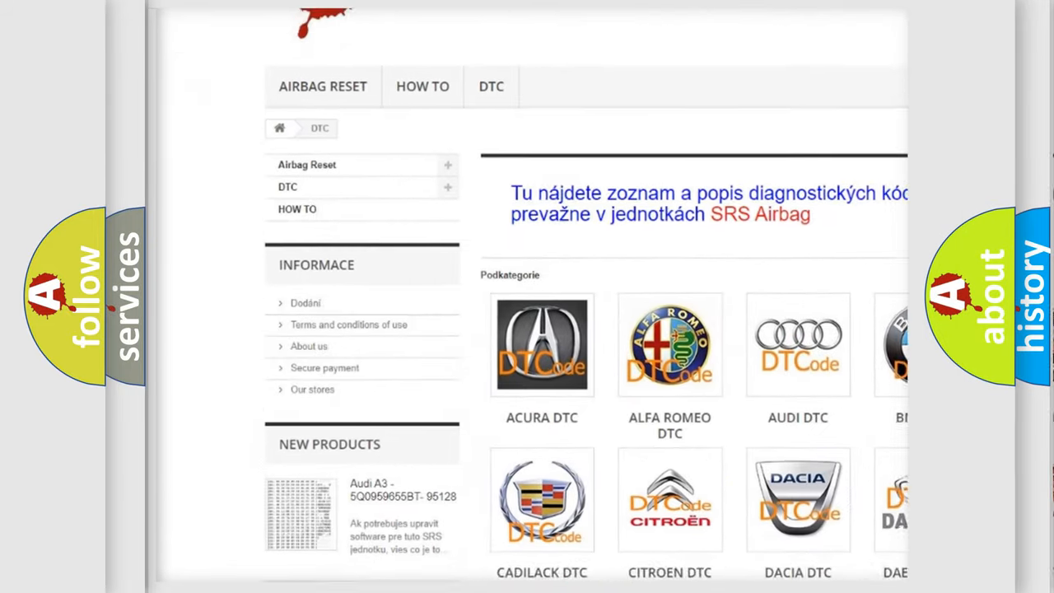
- Scroll the airbagreset.sk DTC page past the brand logos to the B-series code list
{"action": "scroll", "scroll_direction": "down", "scroll_amount": 3}
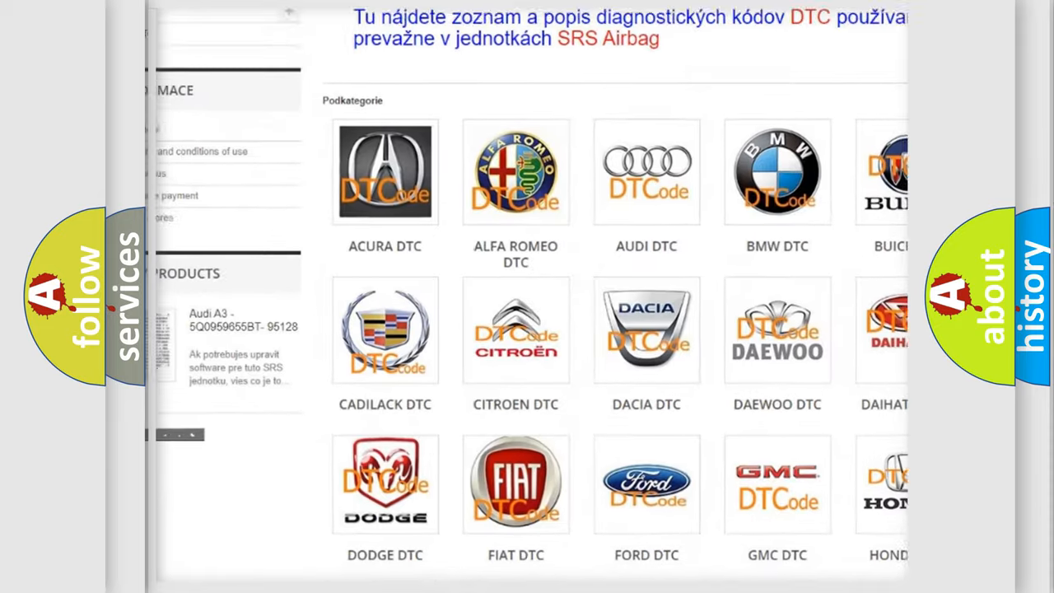
{"action": "scroll", "scroll_direction": "down", "scroll_amount": 3}
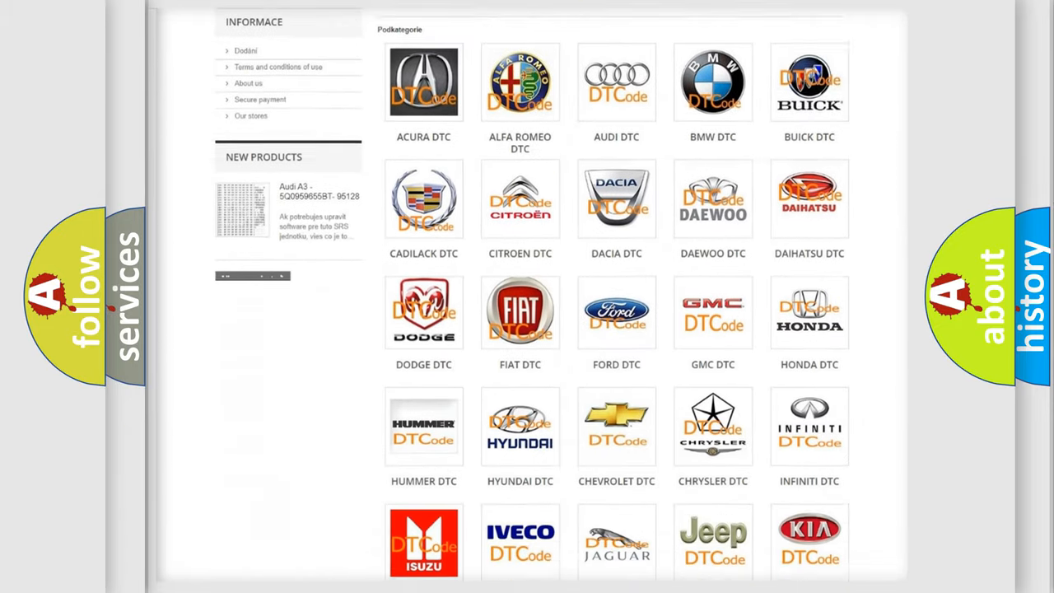
{"action": "scroll", "scroll_direction": "down", "scroll_amount": 3}
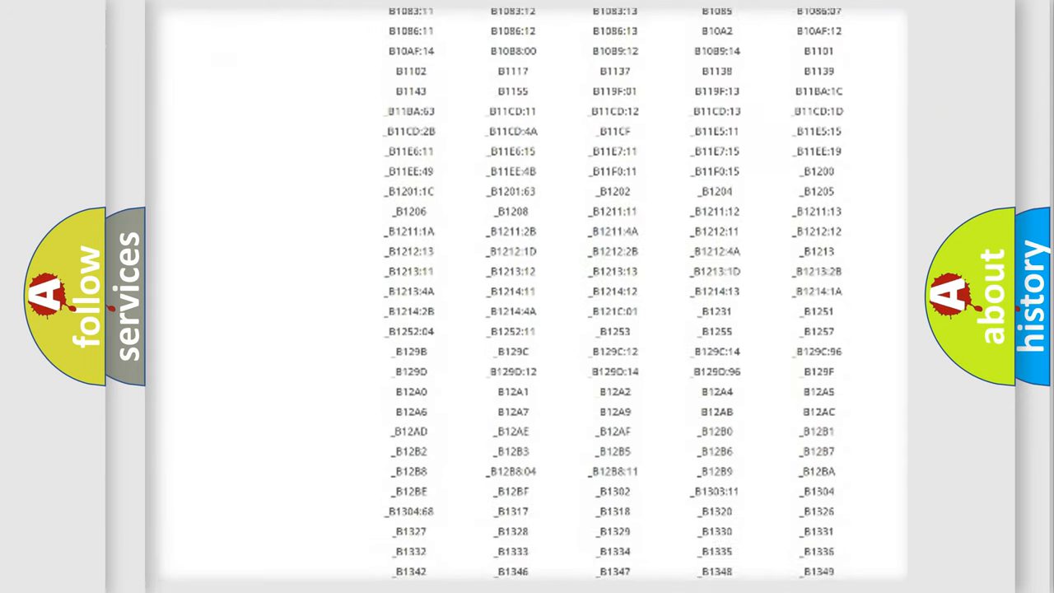
{"action": "scroll", "scroll_direction": "down", "scroll_amount": 3}
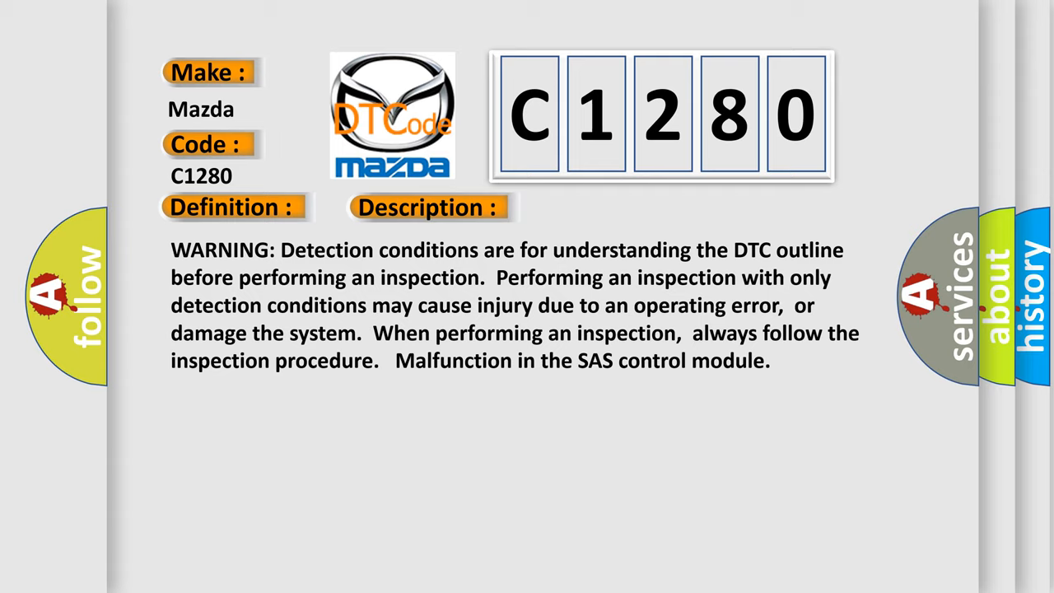
- Advance to the Mazda C1280 Cause slide showing SAS control module malfunction
{"action": "left_click", "coordinate": [607, 207]}
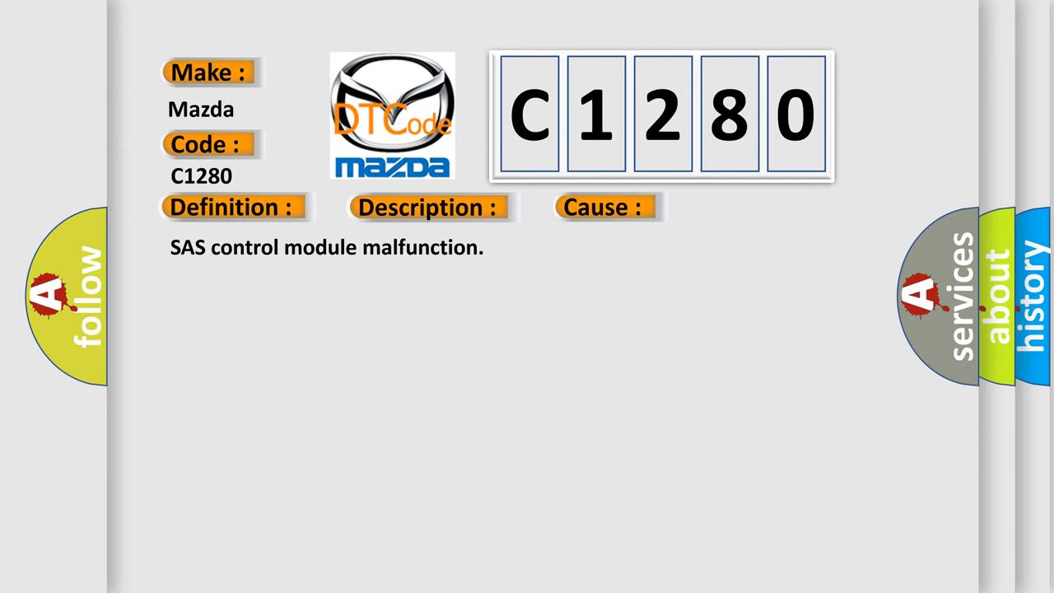